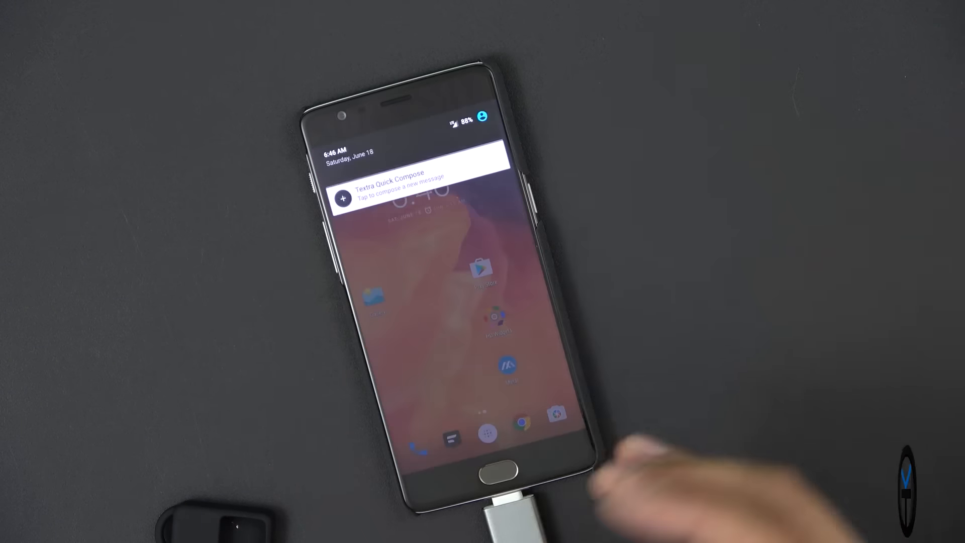
- Explore the connected USB drive, revealing folders like PC pictures, Podcast and TitaniumBackup
left_click(482, 116)
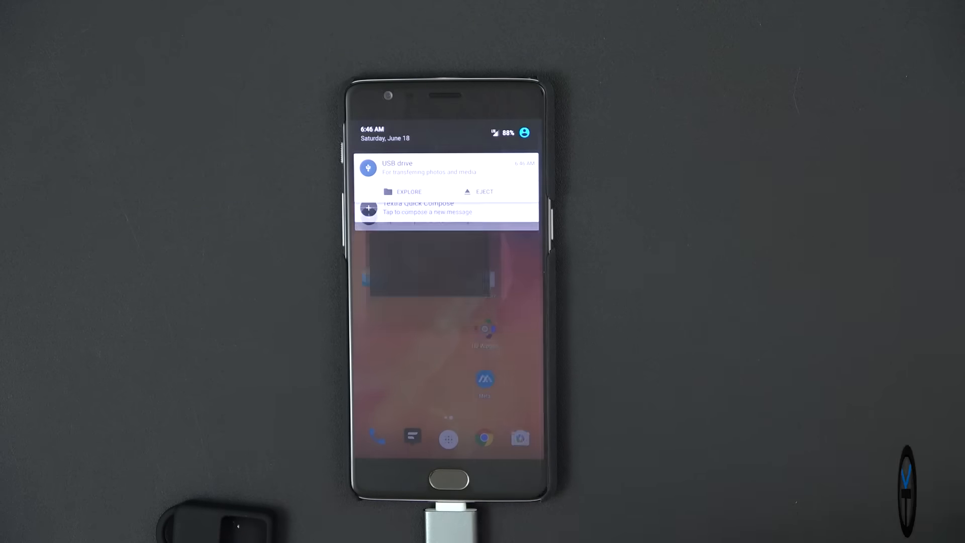
left_click(402, 191)
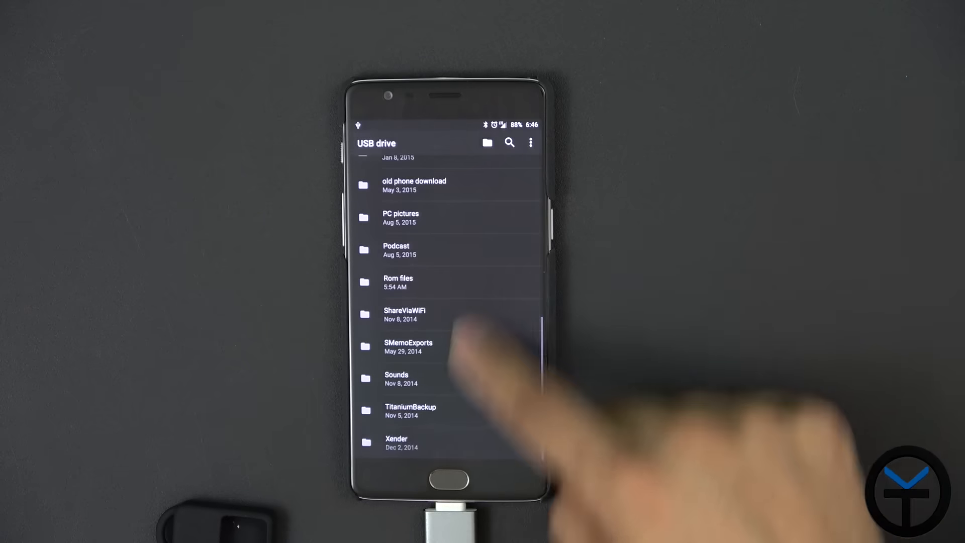